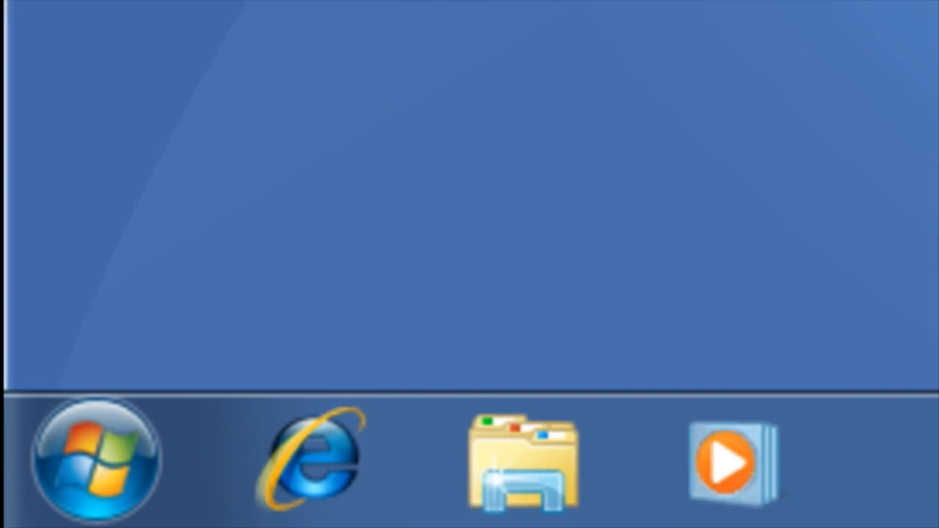
Open Control Panel from the Start menu
left_click(92, 460)
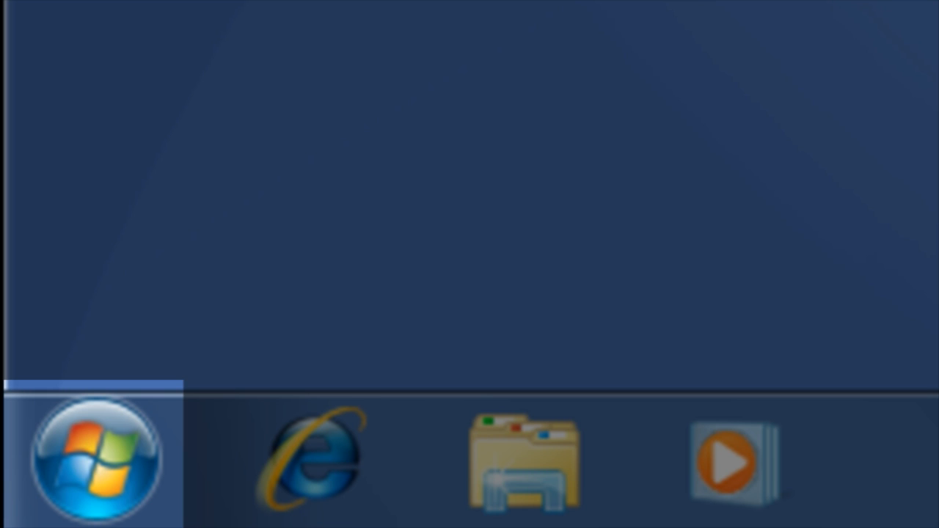
mouse_move(132, 470)
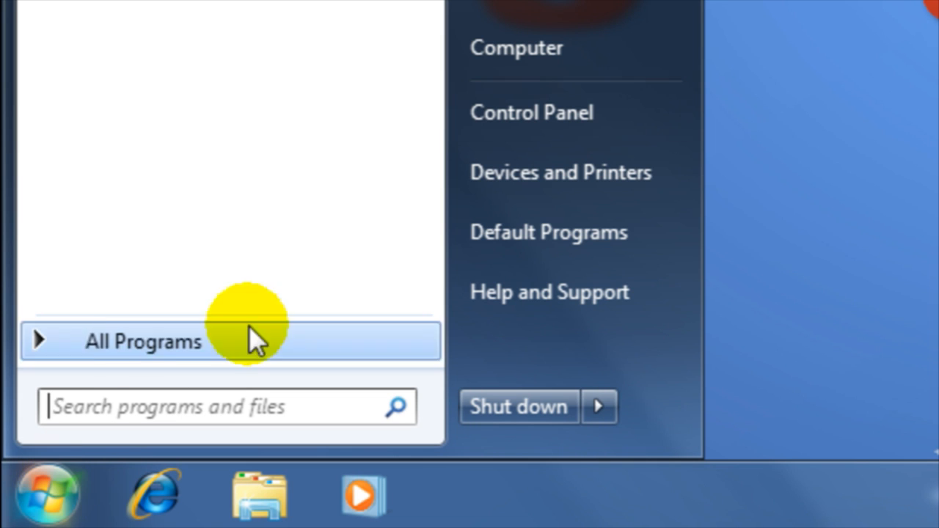
left_click(532, 112)
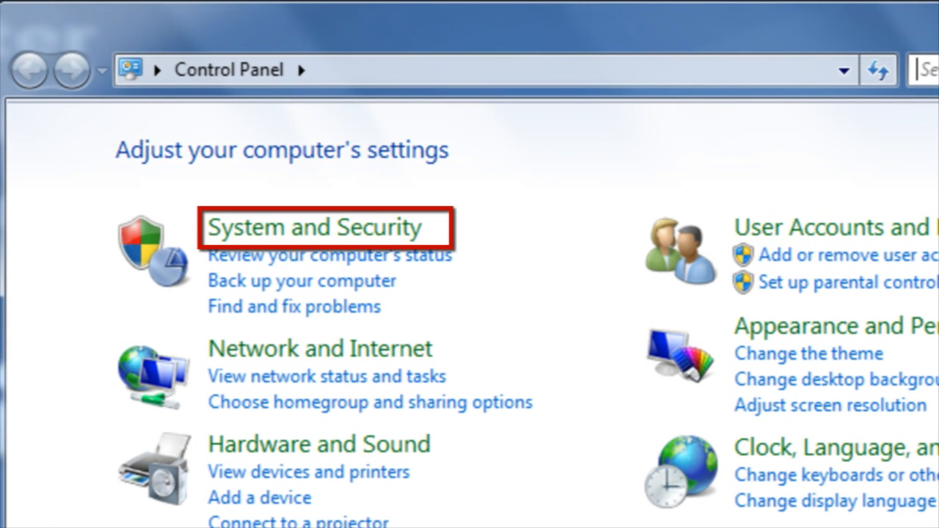
mouse_move(275, 235)
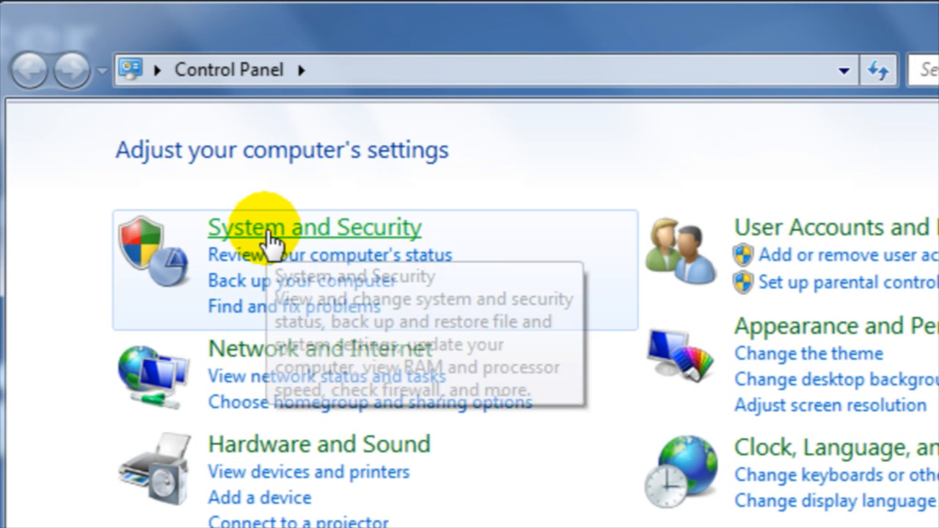
Go to System and Security, then the Action Center page
left_click(313, 227)
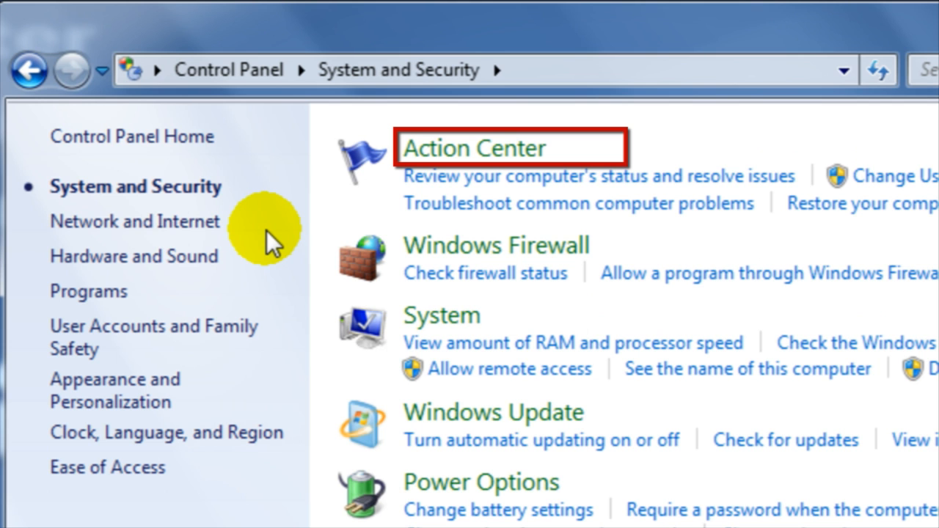
mouse_move(431, 154)
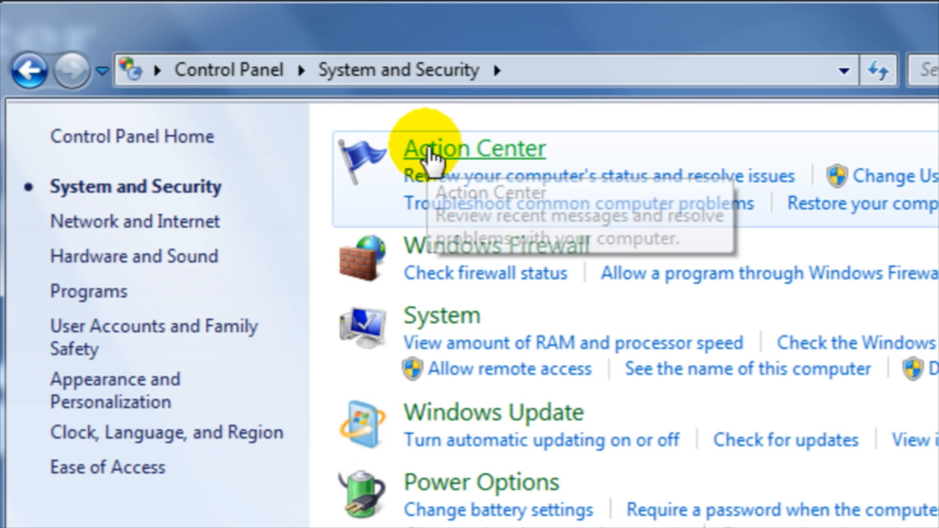
left_click(475, 149)
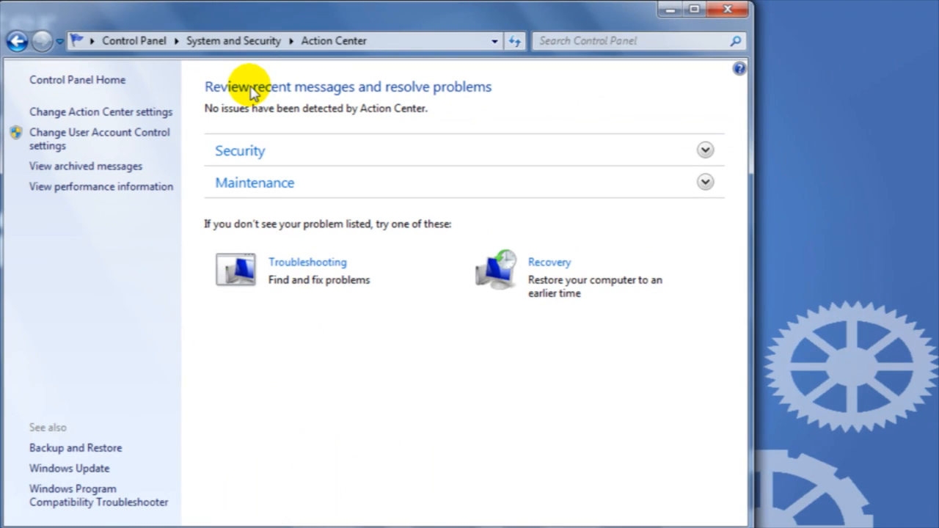
mouse_move(712, 257)
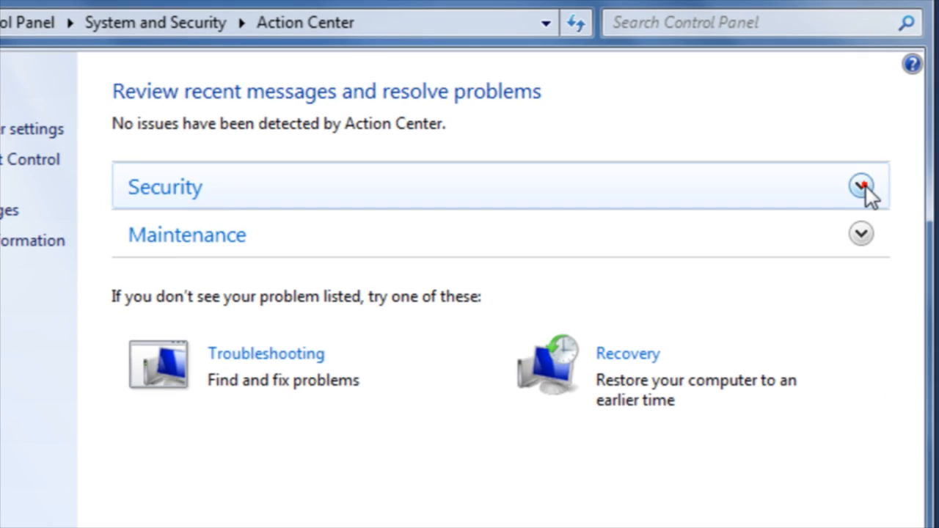
Expand Action Center's Security section to show virus and spyware protection statuses
left_click(862, 186)
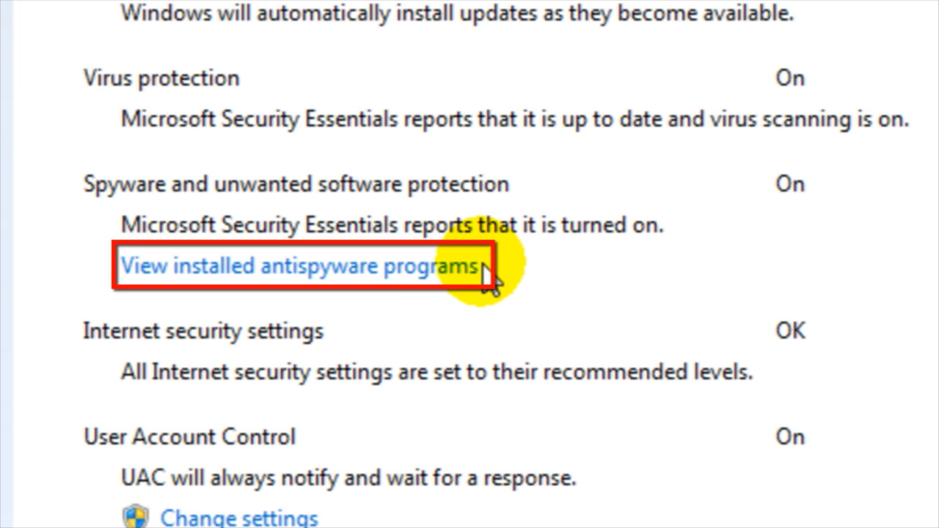
View the installed antispyware programs, then go back to System and Security
left_click(300, 266)
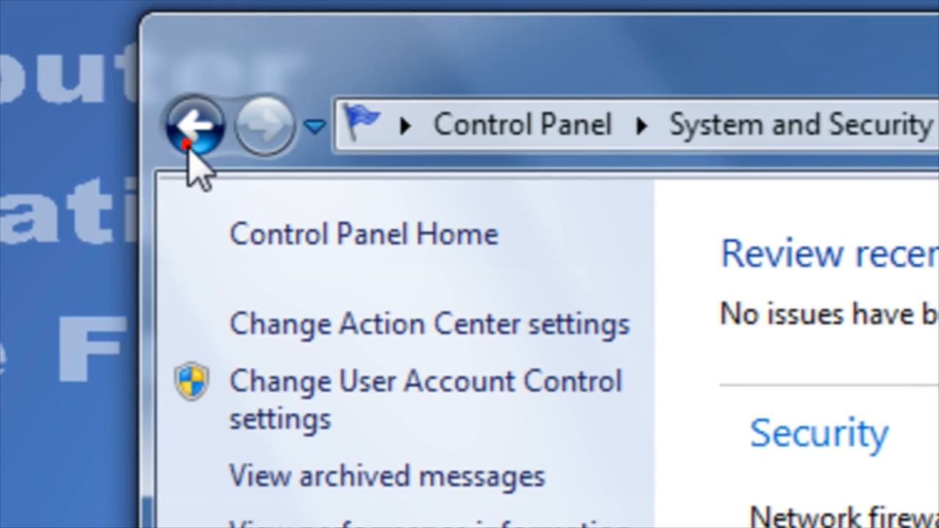
left_click(194, 125)
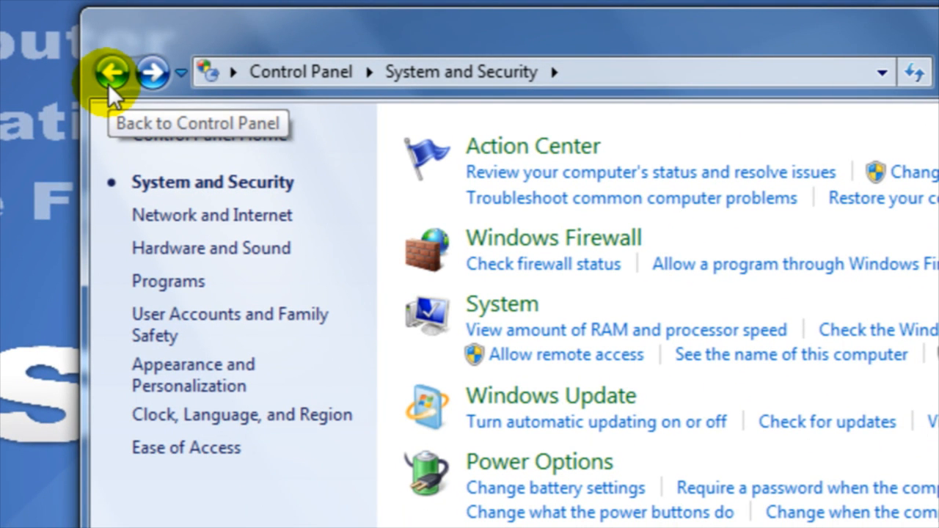